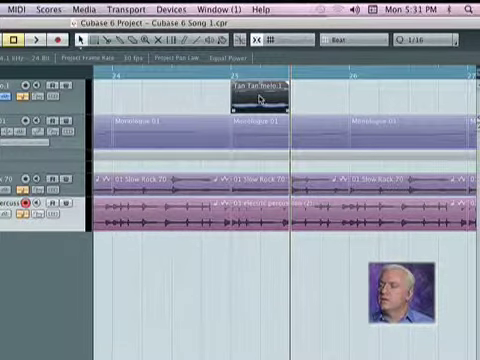
Split the audio event into a short slice on the top track for the stutter edit.
{"action": "double_click", "coordinate": [256, 96]}
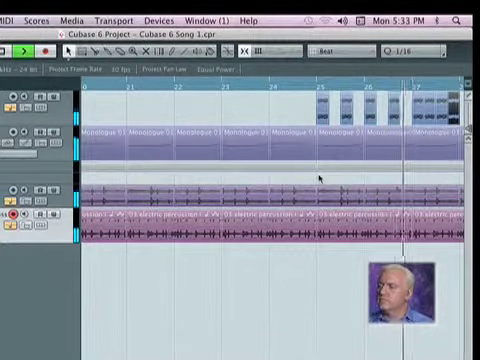
{"action": "scroll", "scroll_direction": "right", "scroll_amount": 3}
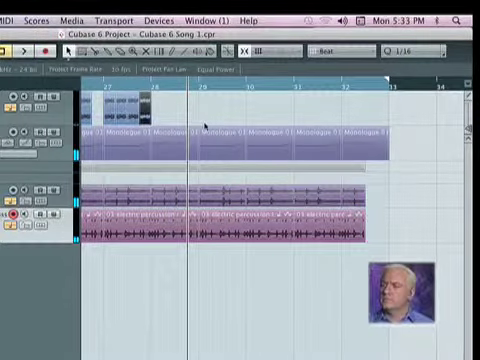
{"action": "scroll", "scroll_direction": "left", "scroll_amount": 3}
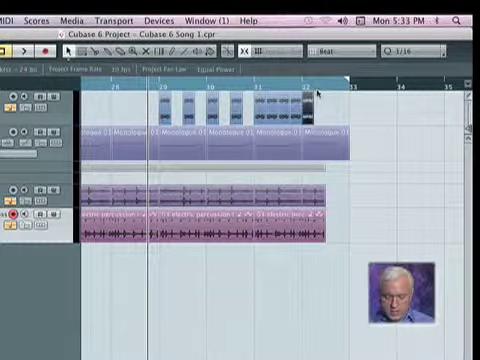
{"action": "scroll", "scroll_direction": "left", "scroll_amount": 3}
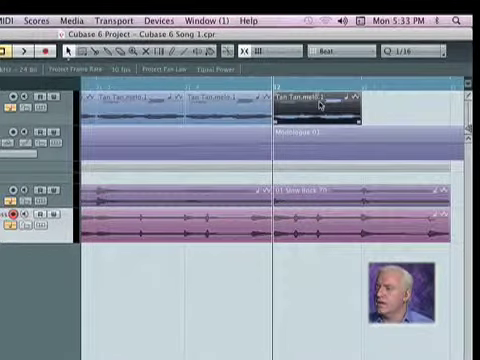
Set the toolbar Grid Type to Beat so edits snap to beats instead of bars.
{"action": "left_click", "coordinate": [328, 48]}
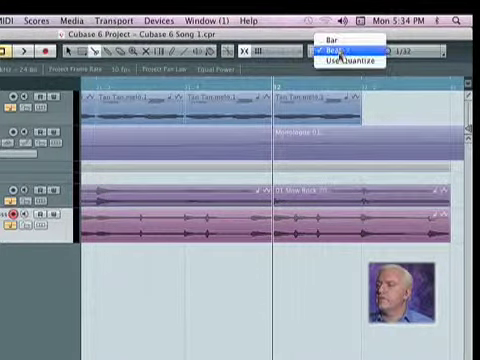
{"action": "left_click", "coordinate": [336, 56]}
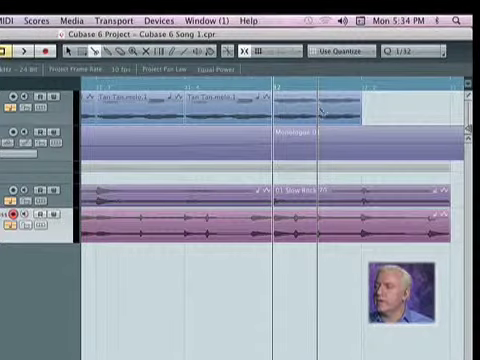
{"action": "left_click", "coordinate": [344, 46]}
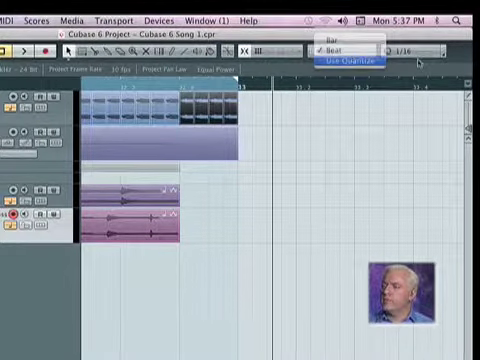
Switch the Grid Type to Use Quantize so edits snap to the quantize value.
{"action": "left_click", "coordinate": [348, 56]}
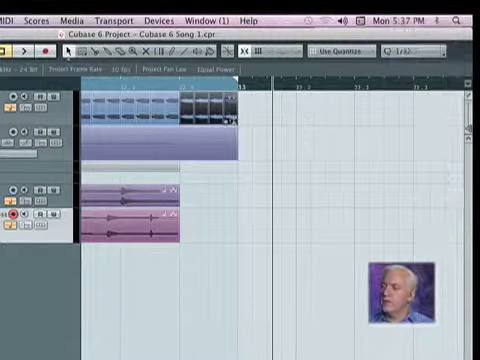